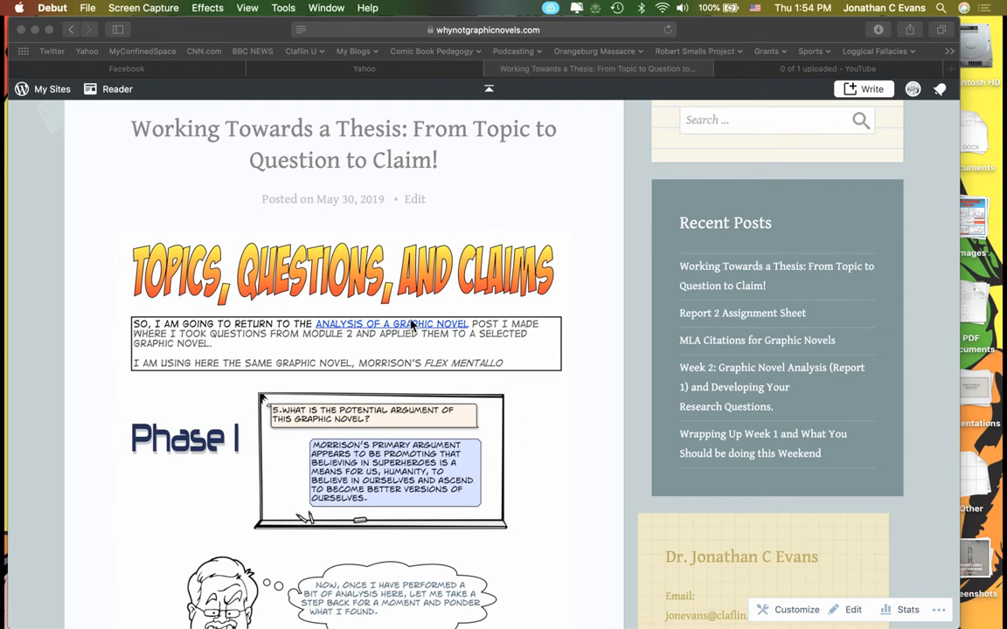
mouse_move(295, 308)
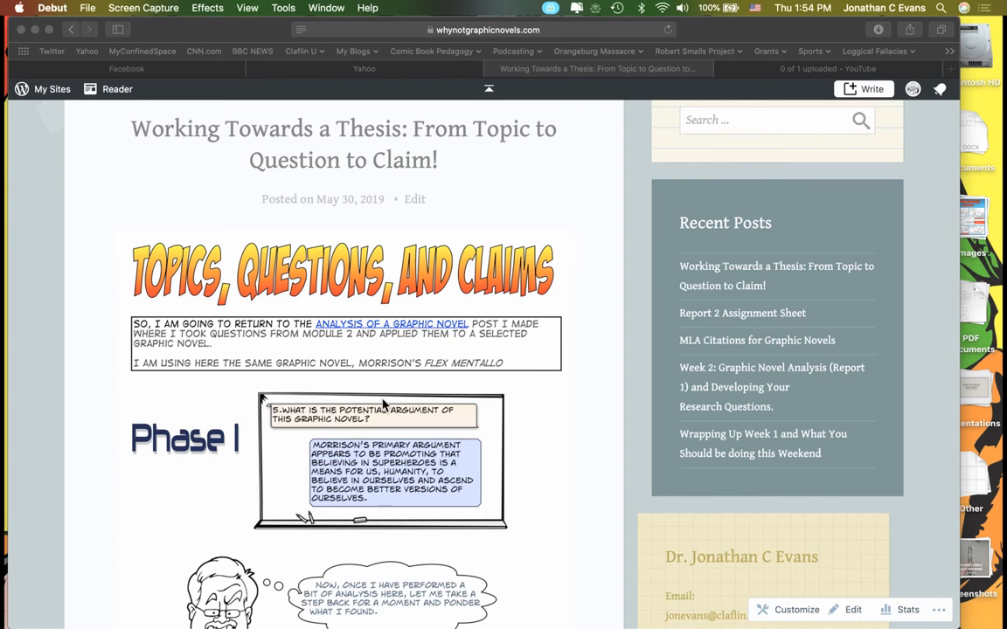
Scroll the homepage to reach the Graphic Novels navigation listing the module pages.
scroll(down, 3)
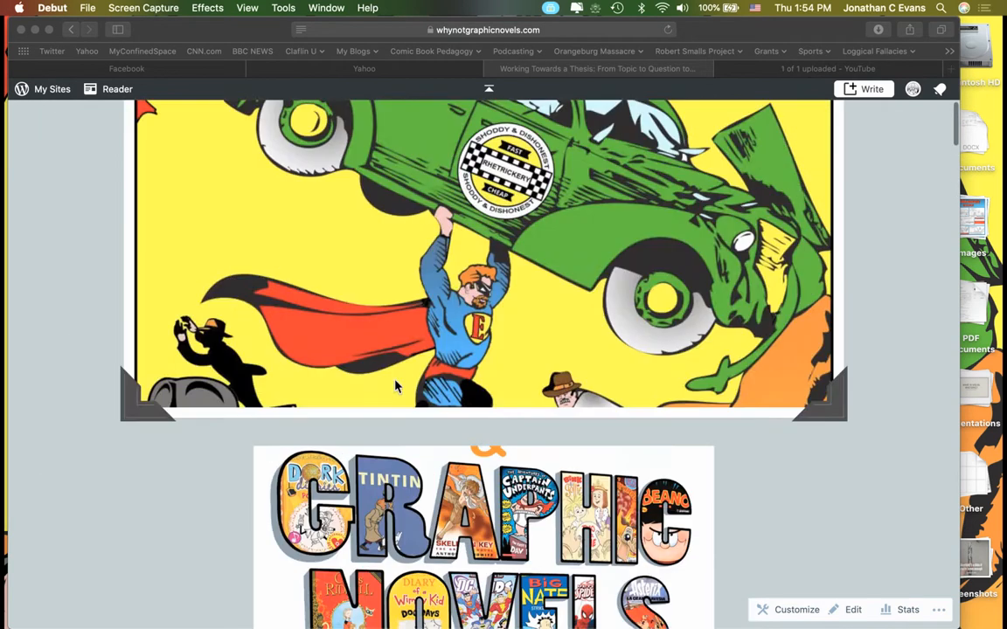
scroll(down, 3)
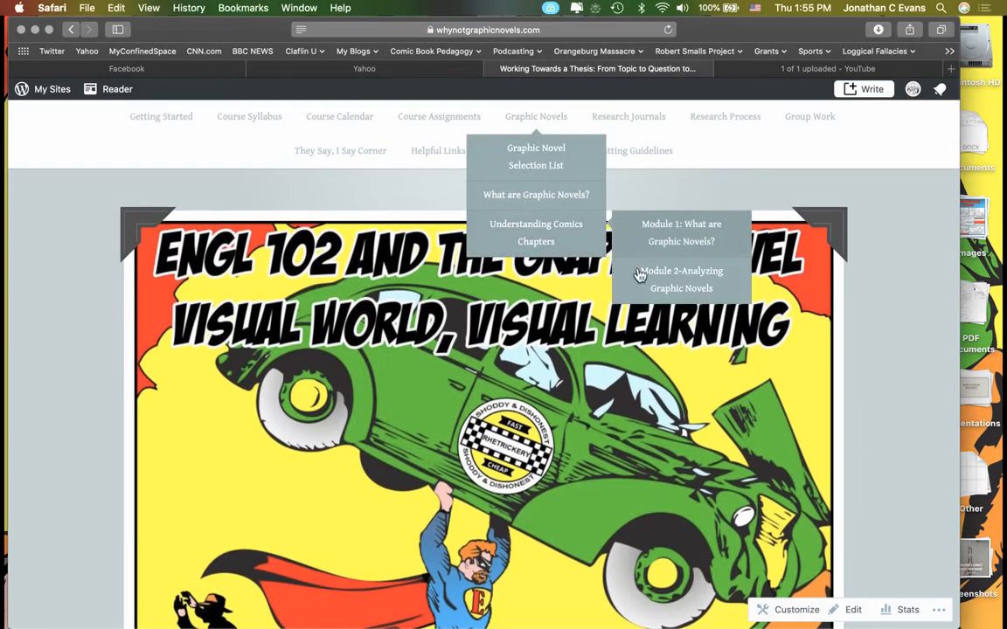
Open Module 2: Analyzing Graphic Novels and read down to its share buttons.
click(682, 279)
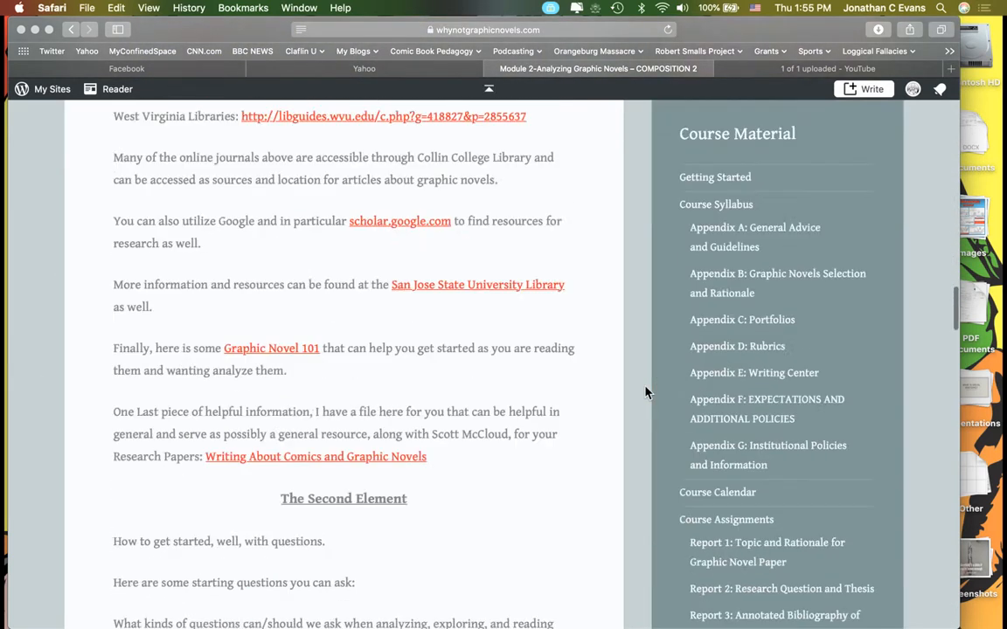
scroll(down, 3)
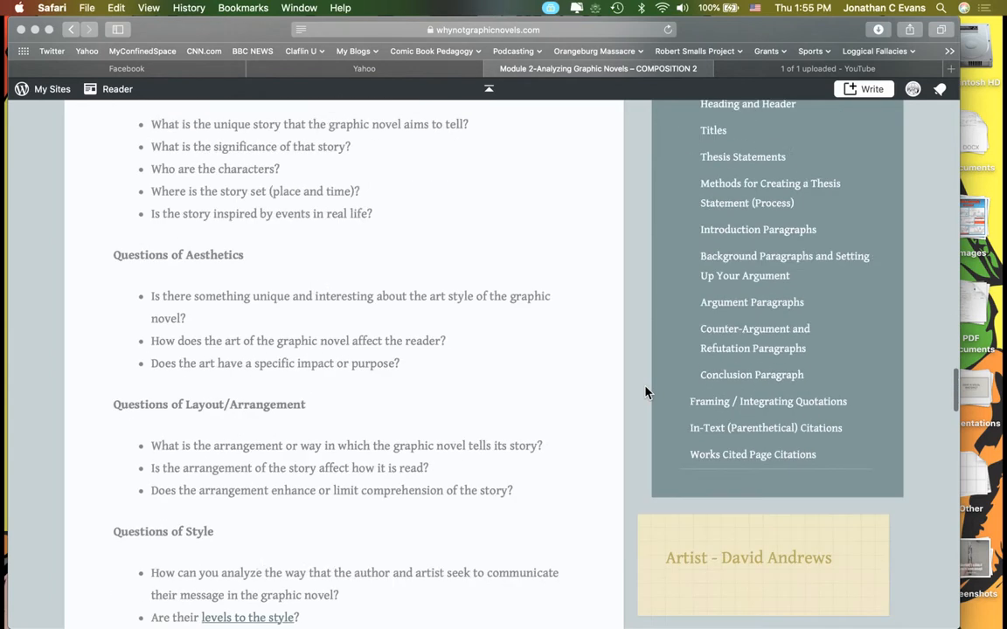
scroll(down, 3)
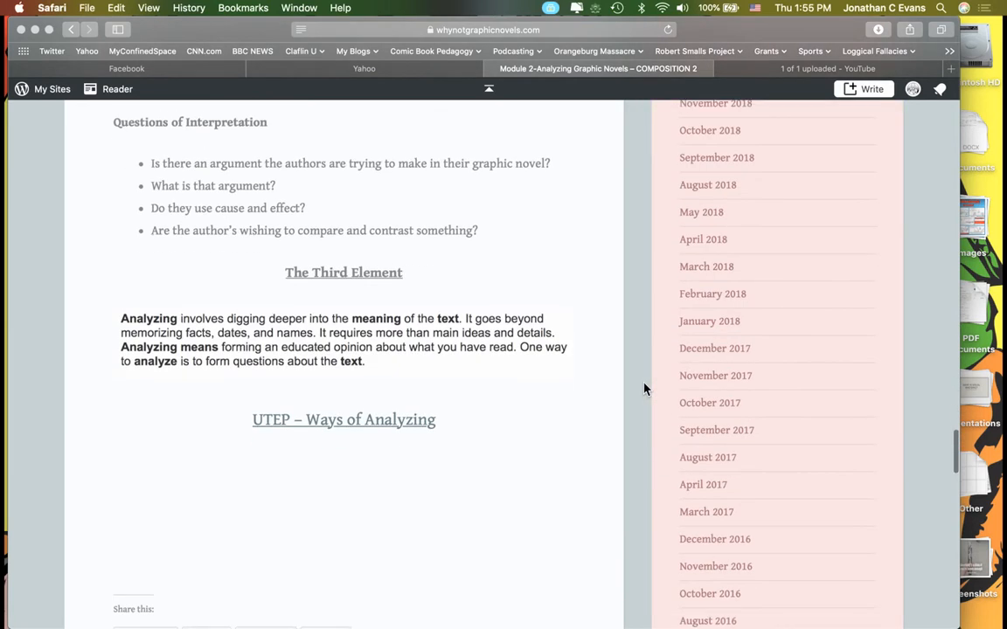
scroll(down, 3)
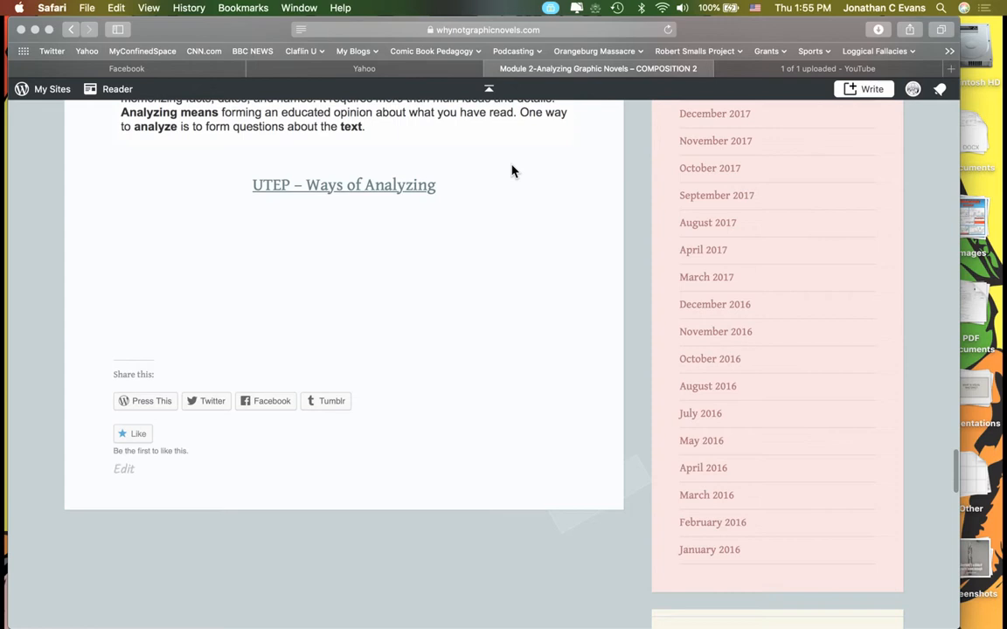
scroll(down, 3)
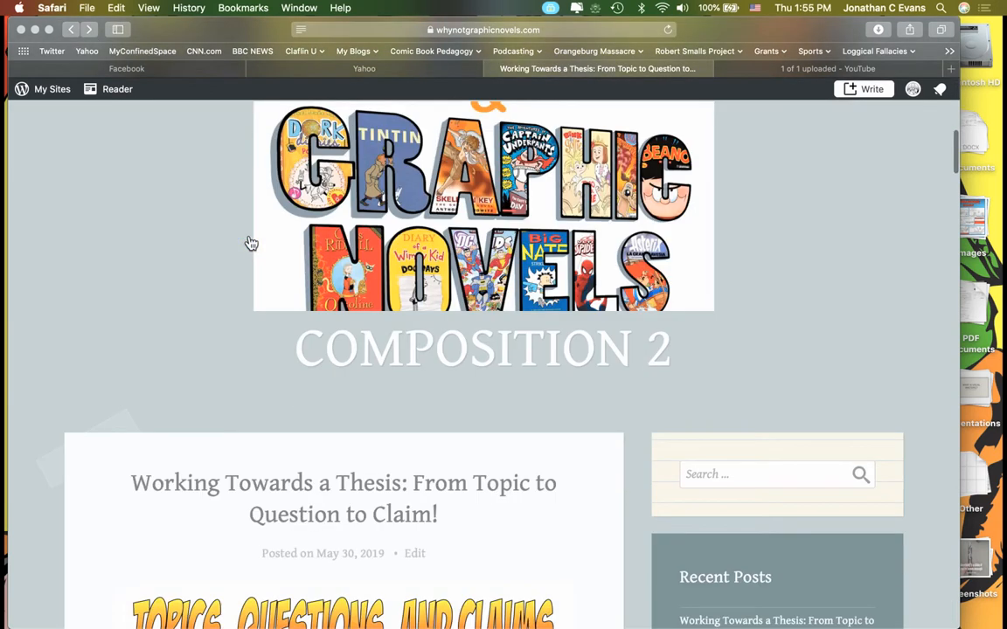
Scroll into the Working Towards a Thesis post down to its Phase 1 comic panels.
scroll(down, 3)
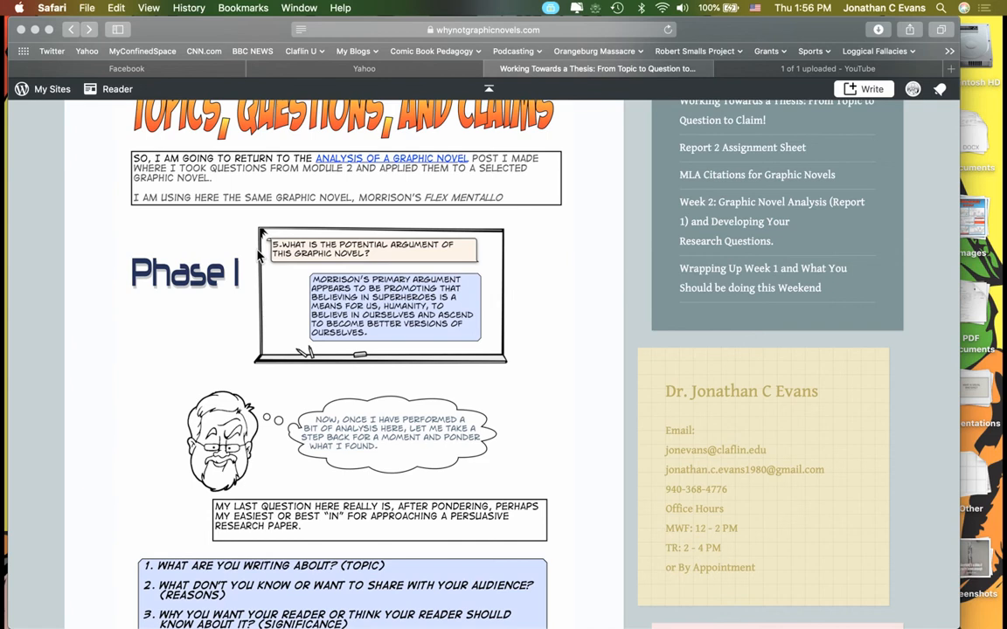
scroll(down, 3)
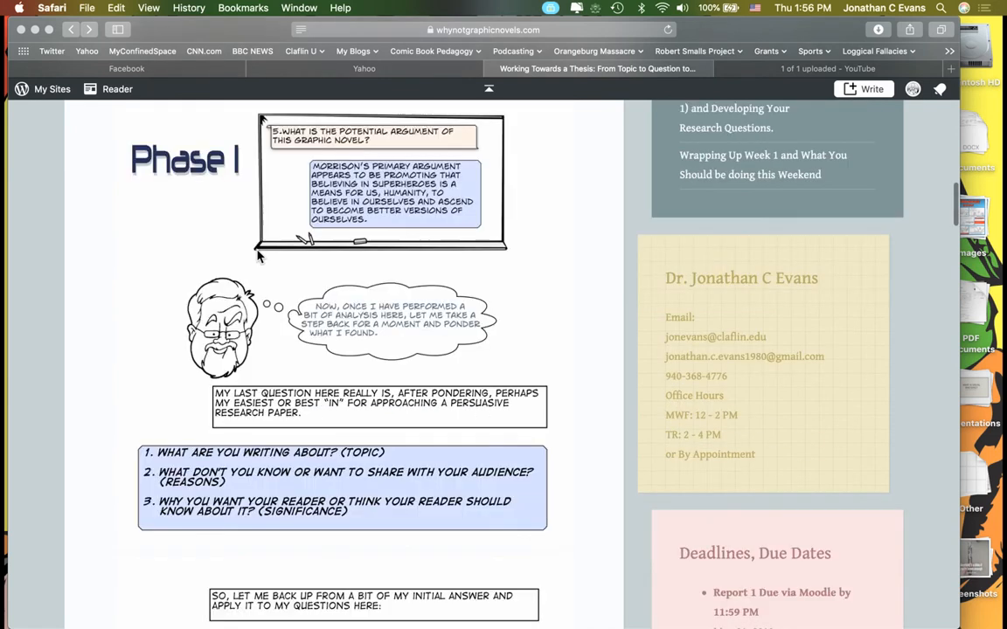
scroll(down, 3)
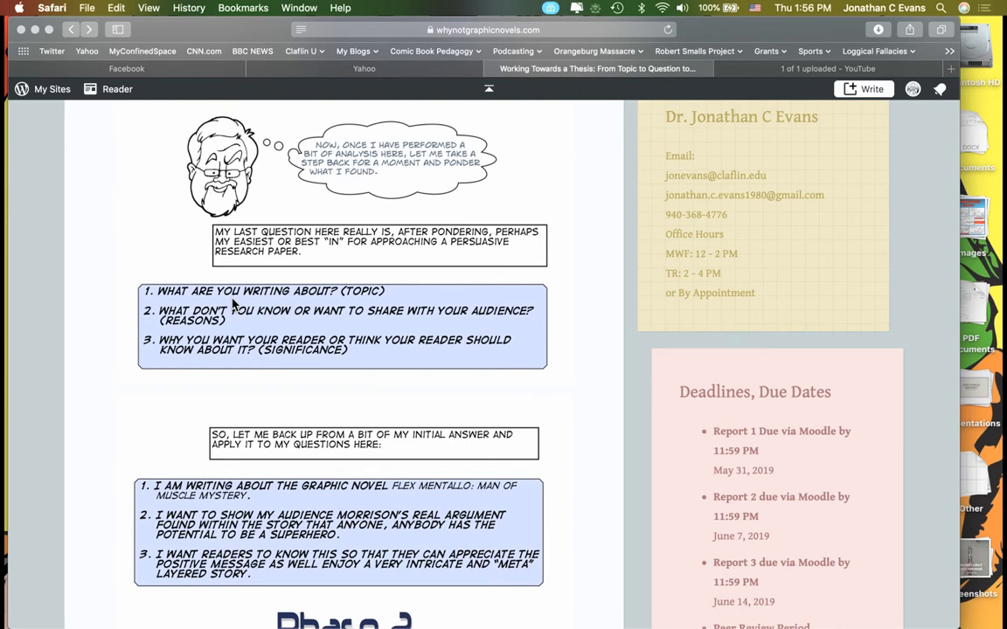
mouse_move(167, 291)
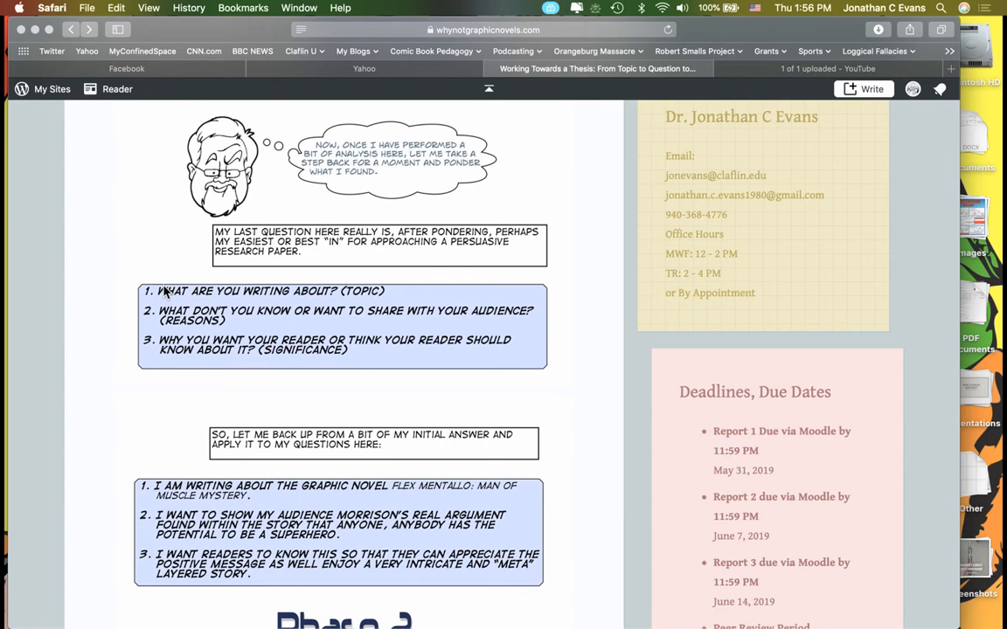
mouse_move(194, 372)
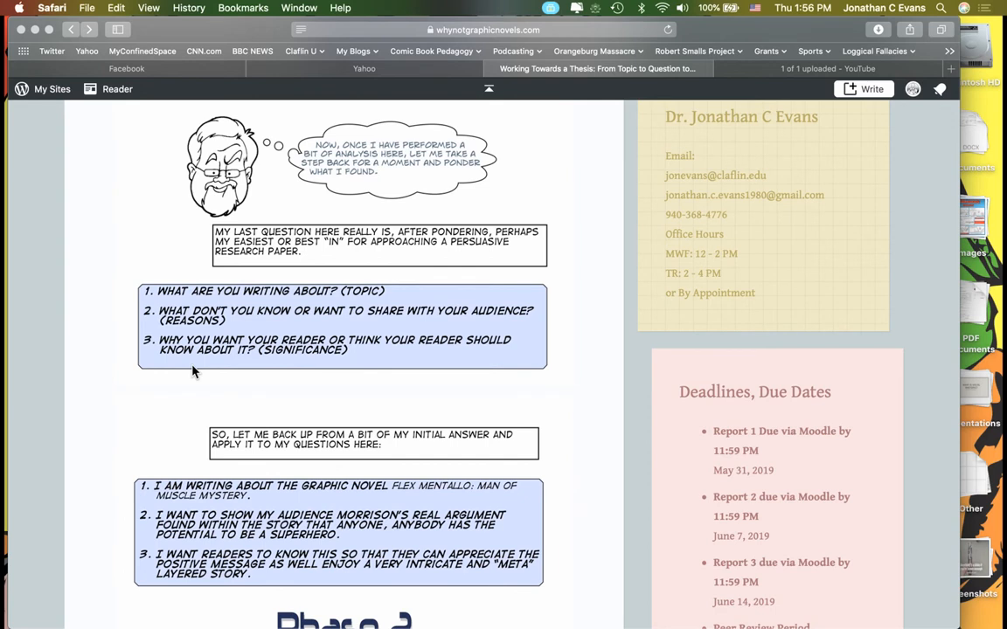
scroll(down, 3)
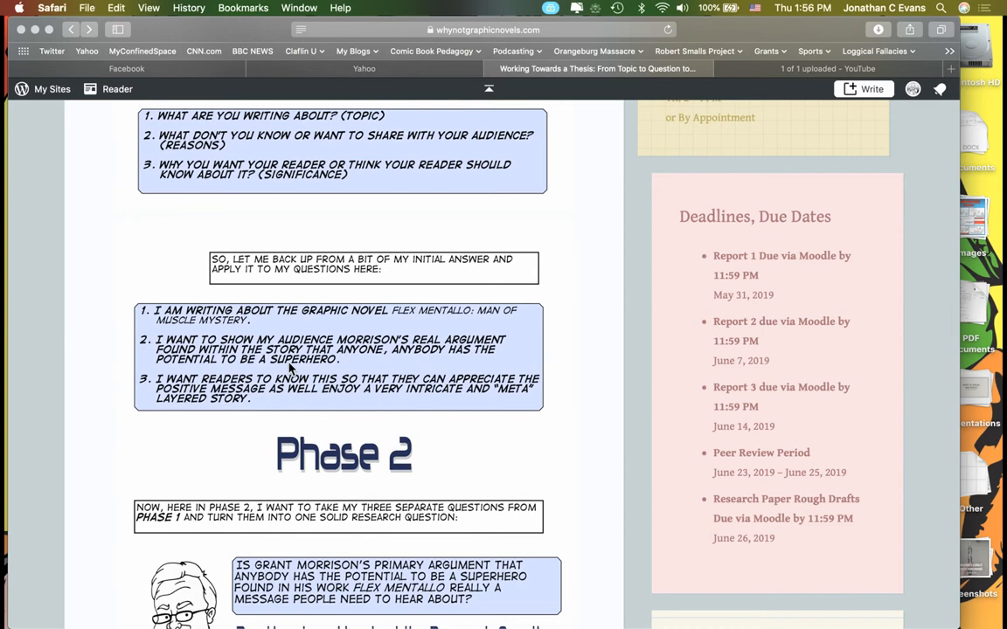
mouse_move(392, 321)
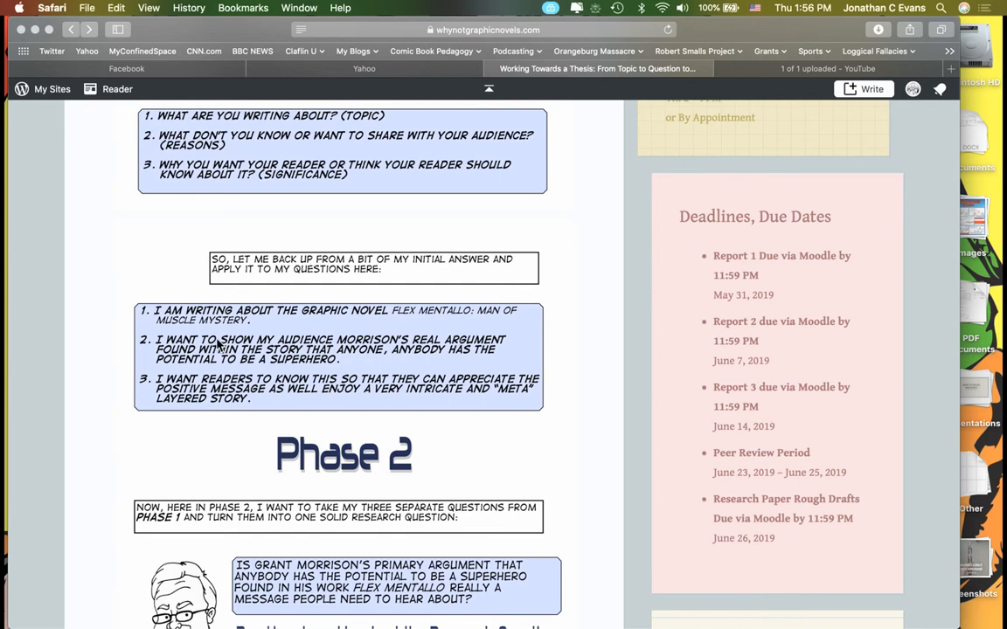
mouse_move(262, 365)
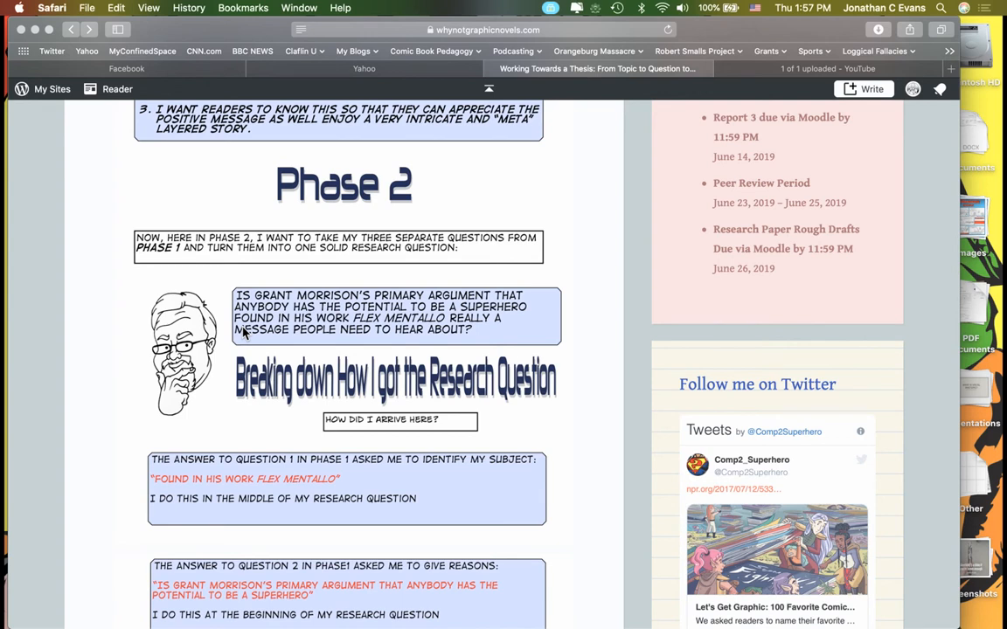
mouse_move(306, 313)
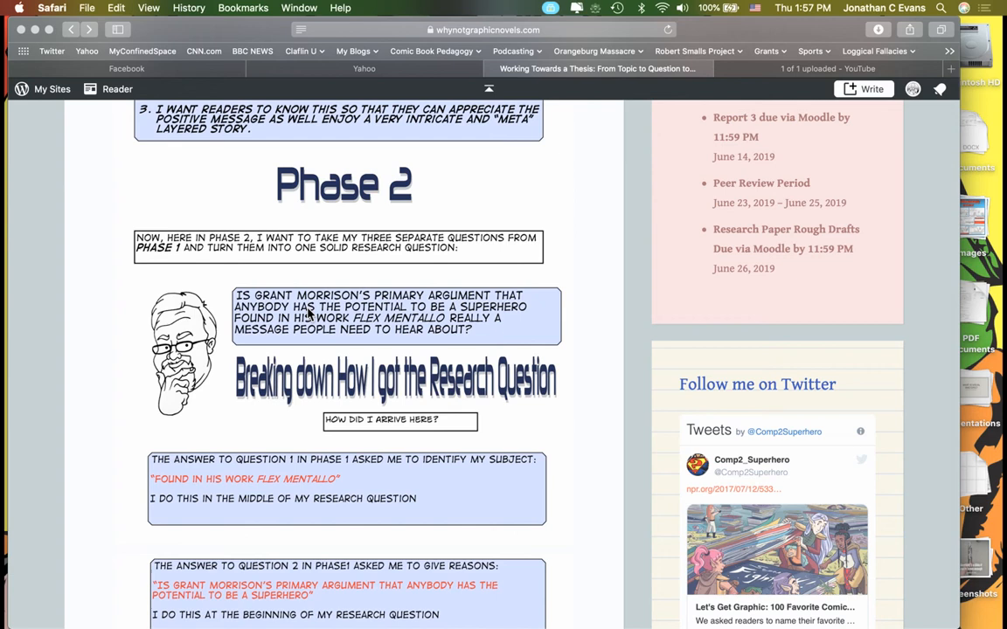
mouse_move(374, 387)
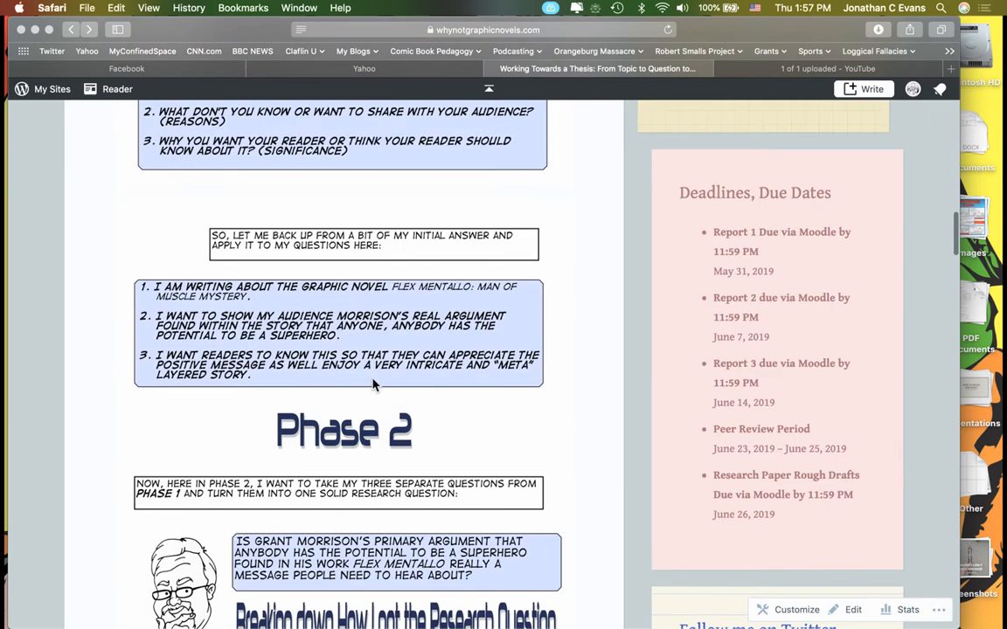
Scroll through Phase 3 and back to the Phase 2 research-question breakdown.
scroll(down, 3)
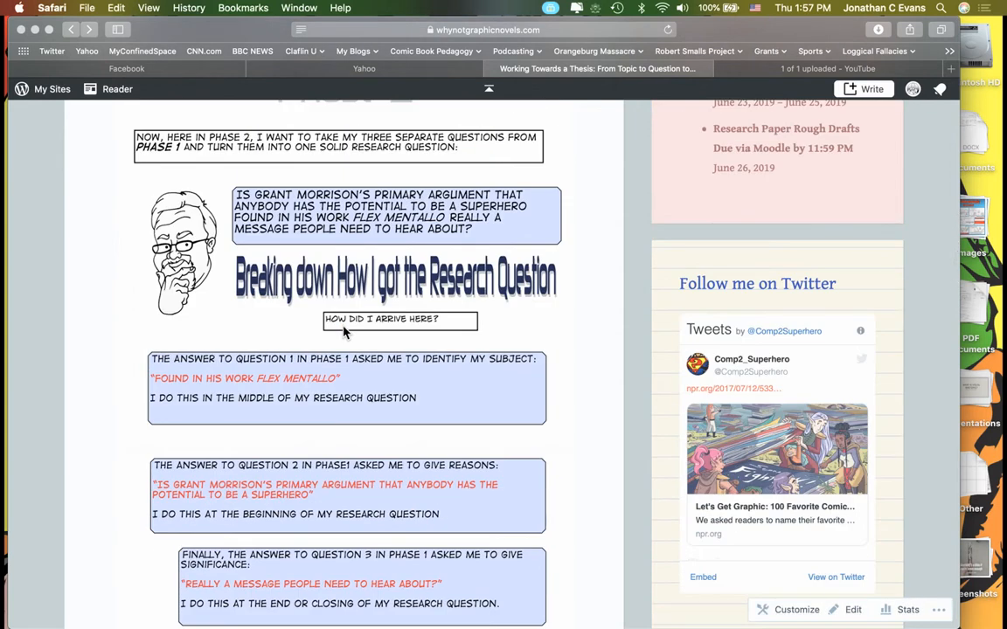
scroll(down, 3)
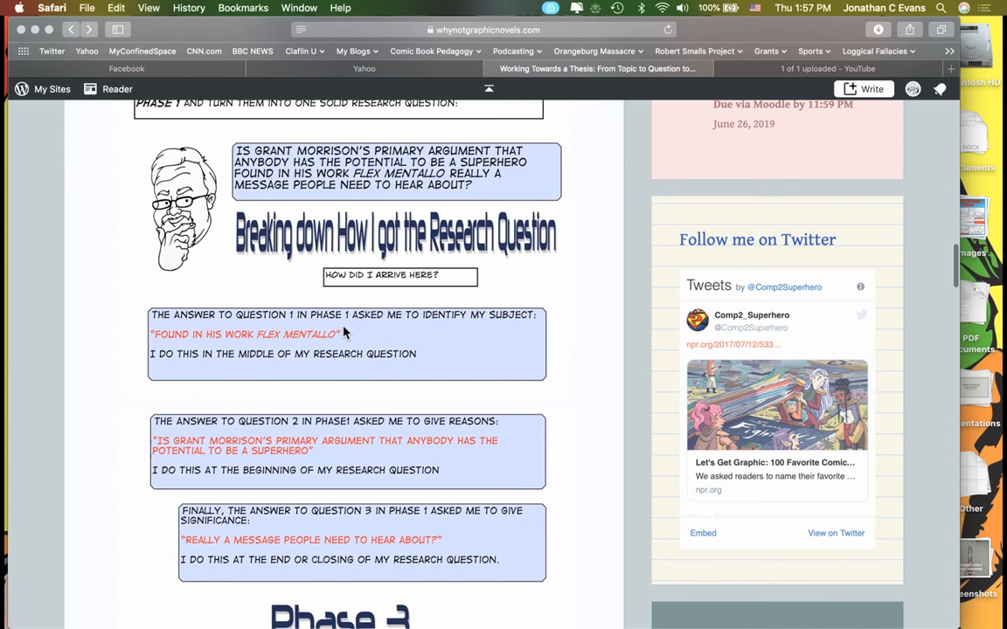
scroll(down, 3)
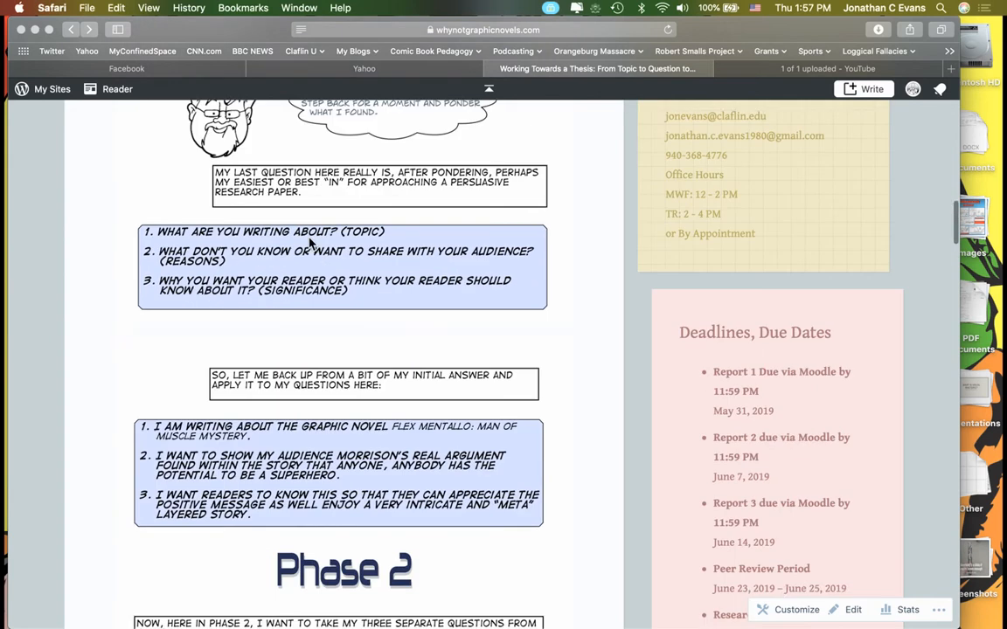
scroll(down, 3)
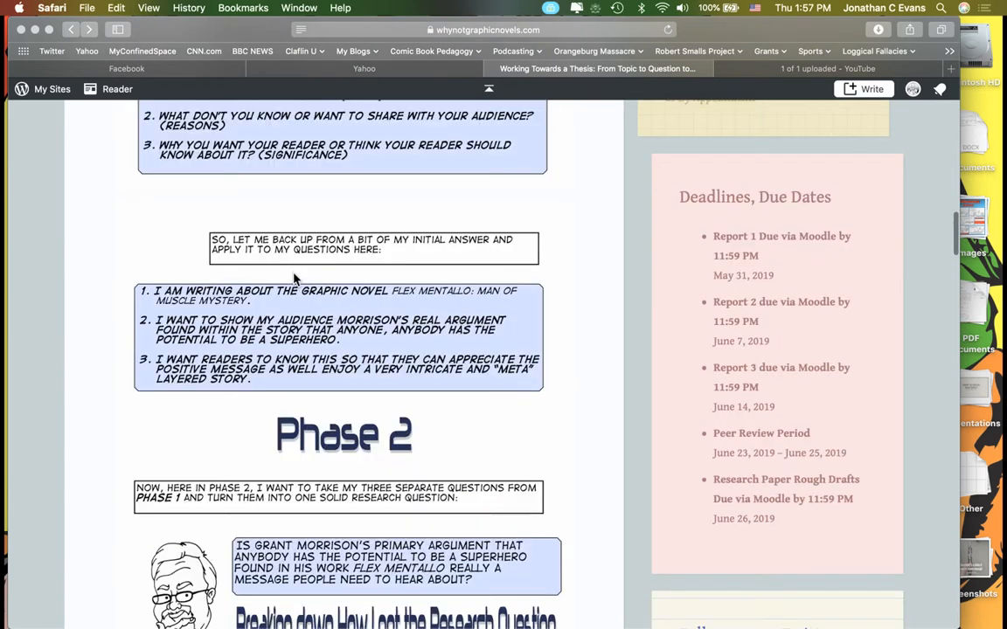
scroll(down, 3)
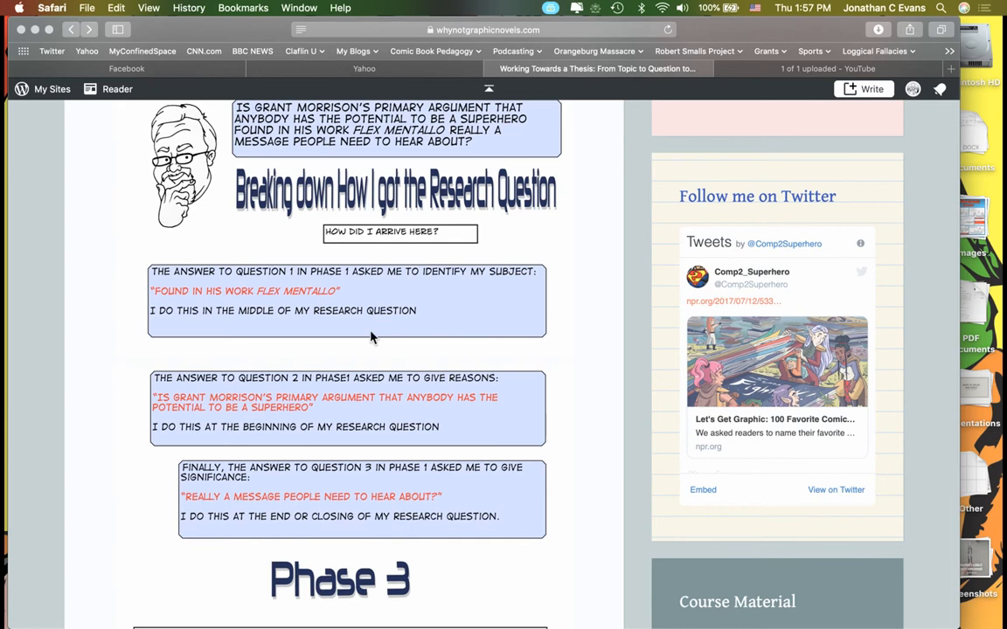
scroll(down, 3)
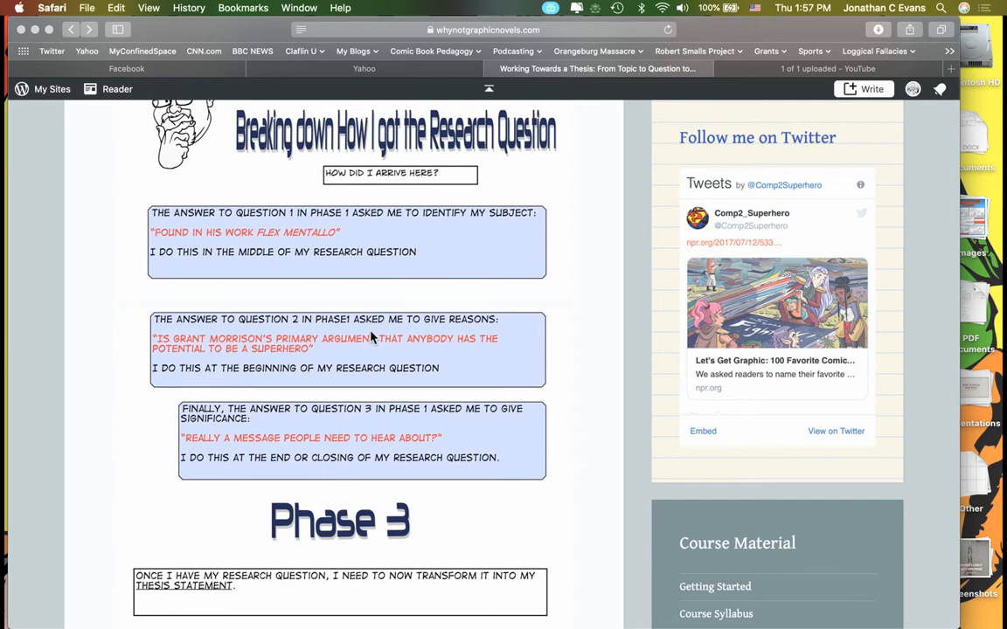
scroll(down, 3)
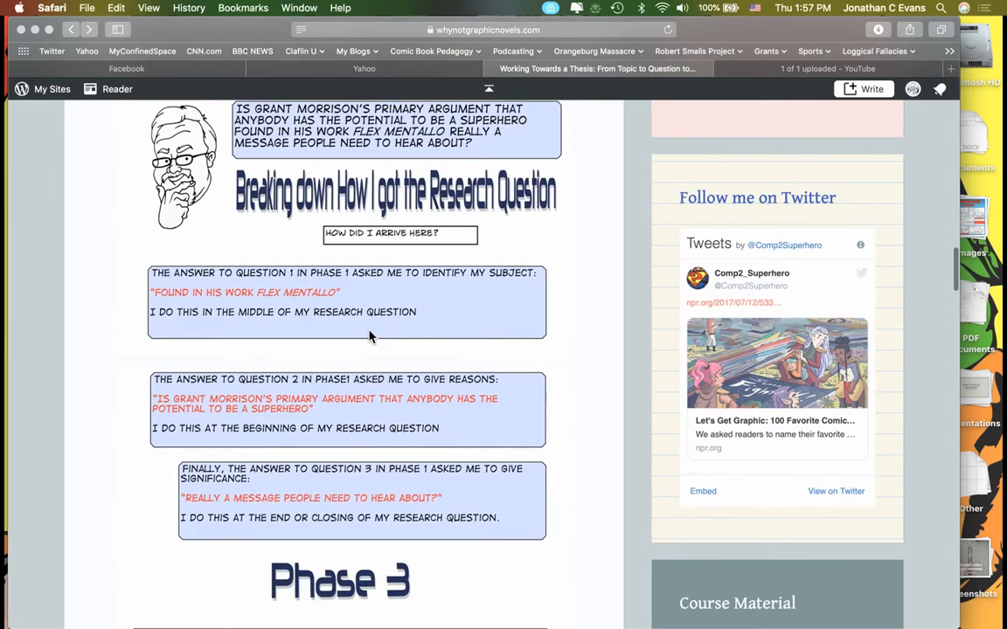
scroll(down, 3)
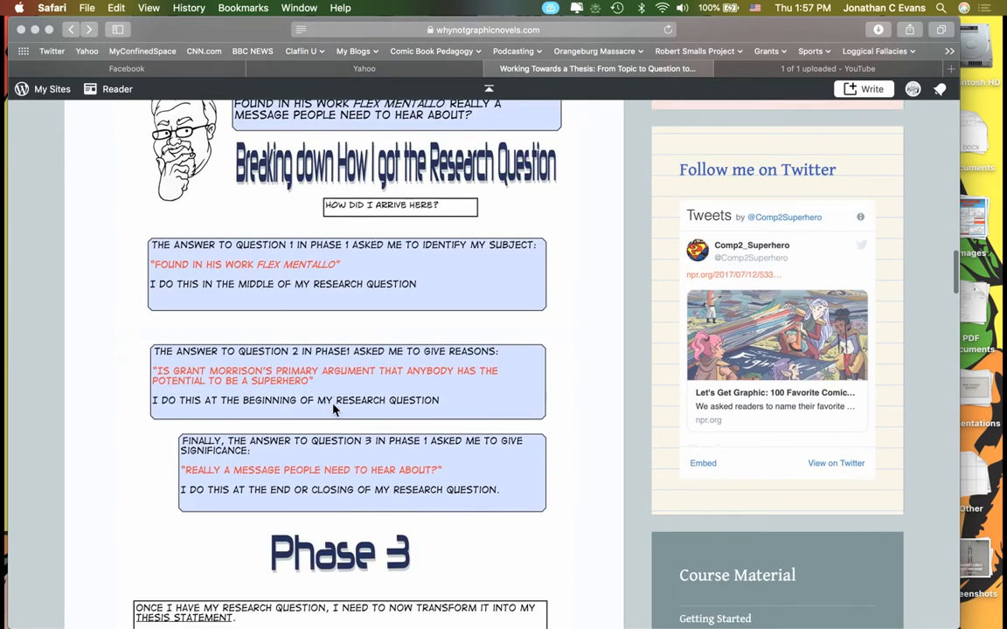
mouse_move(367, 419)
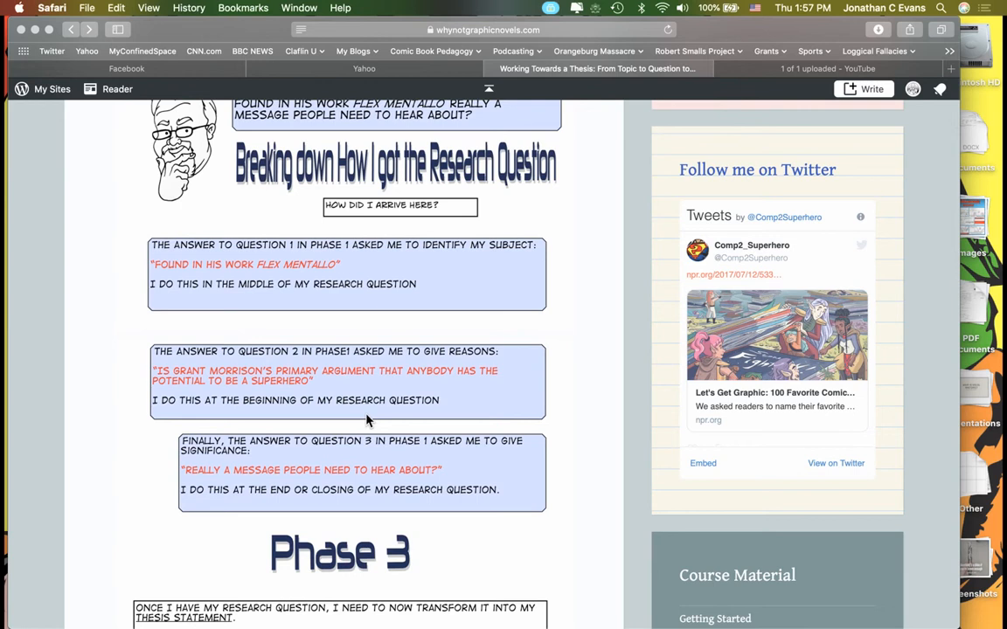
scroll(down, 3)
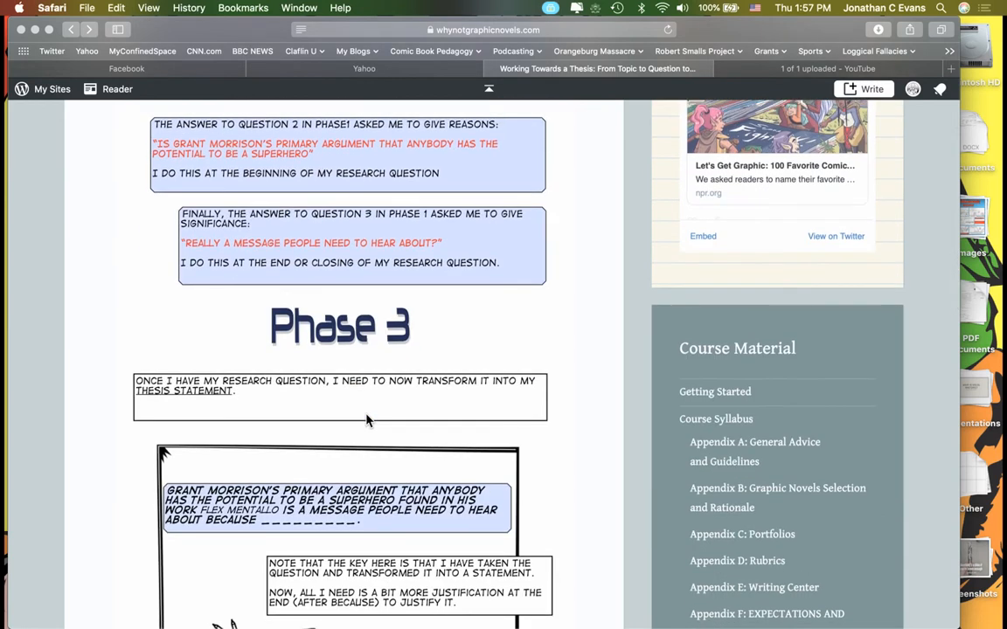
scroll(down, 3)
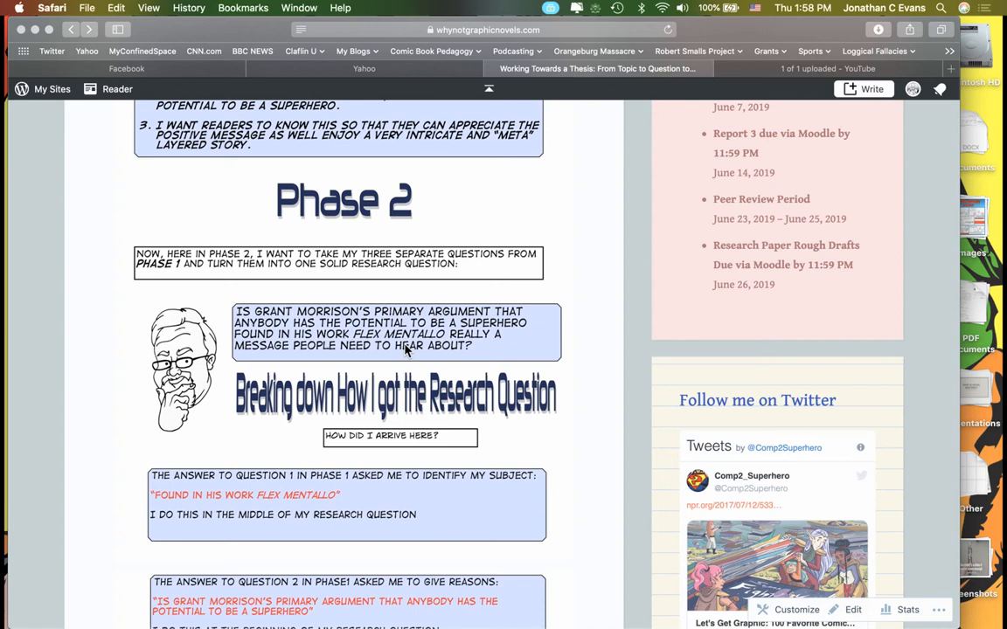
mouse_move(437, 374)
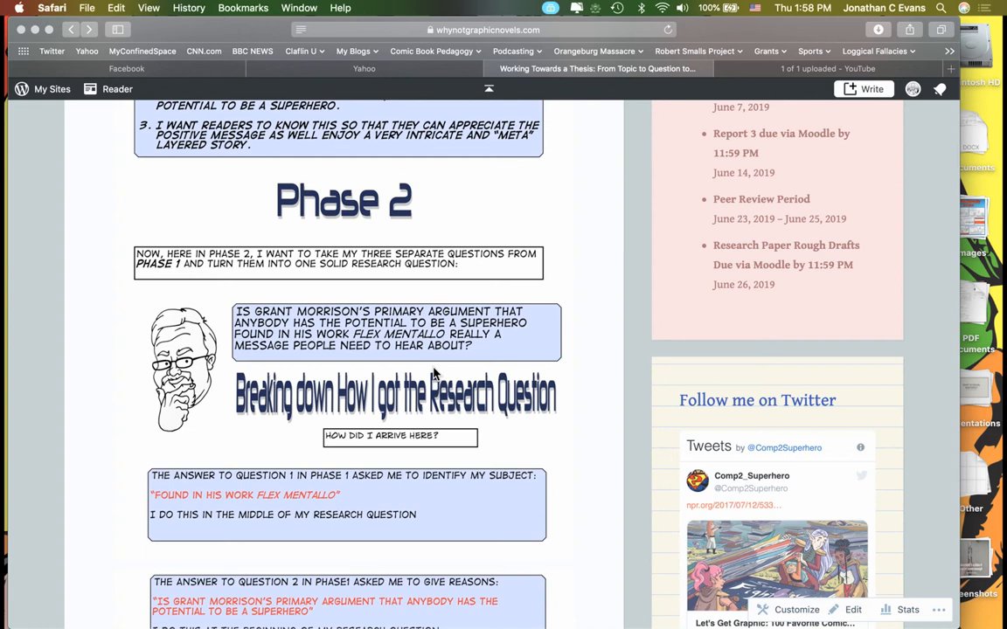
scroll(down, 3)
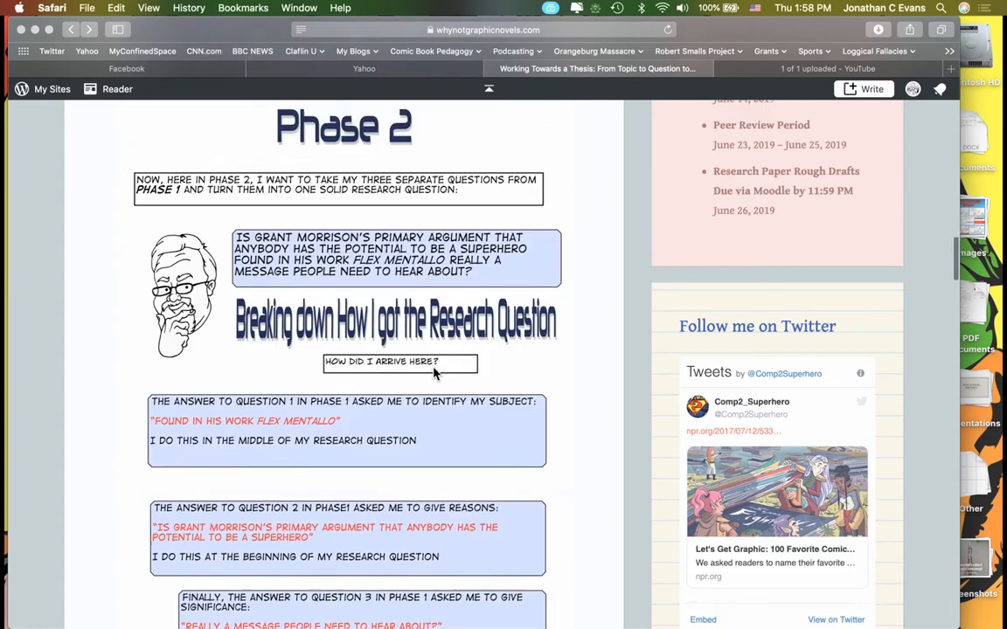
Scroll past the Phase 1 questions and Phase 2 to the Phase 3 thesis statement draft.
scroll(down, 3)
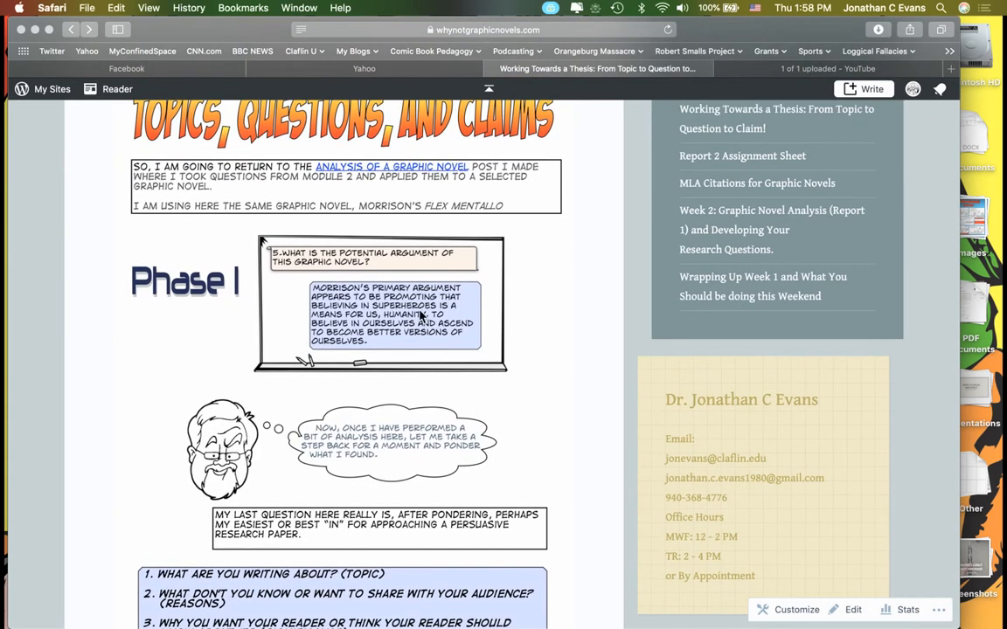
mouse_move(370, 349)
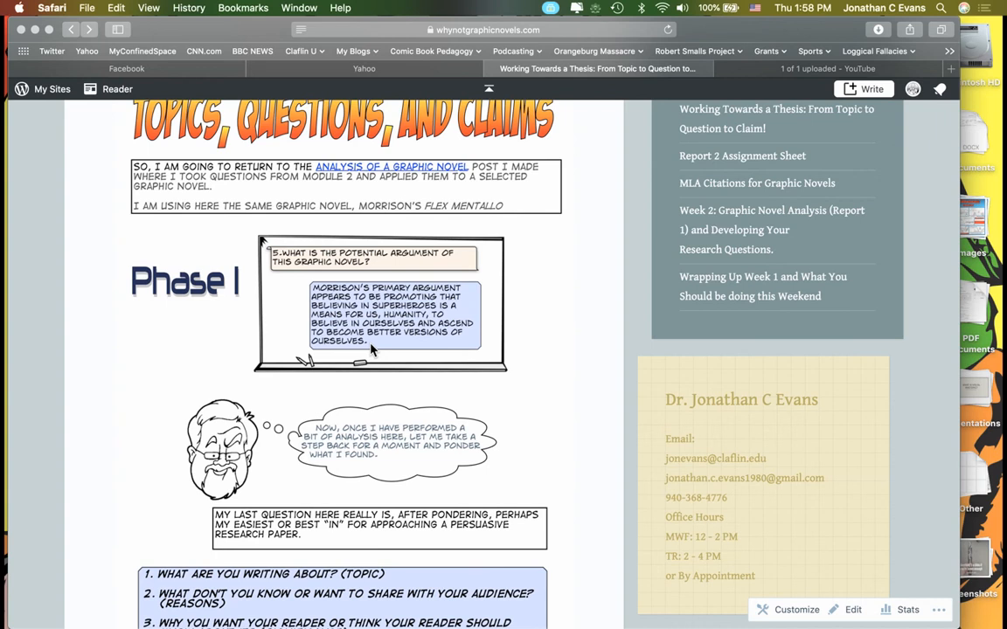
scroll(down, 3)
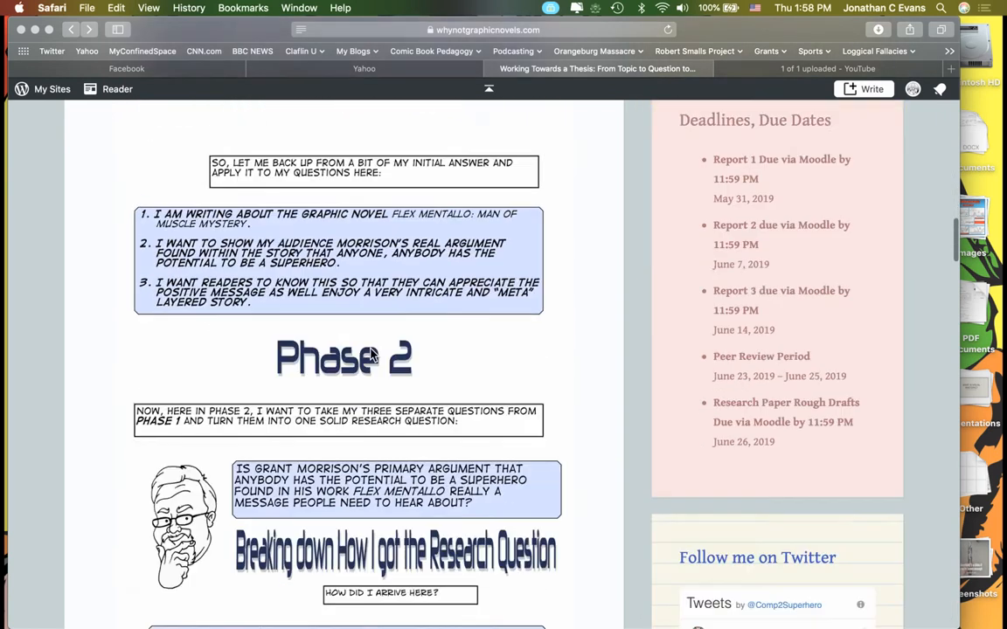
scroll(down, 3)
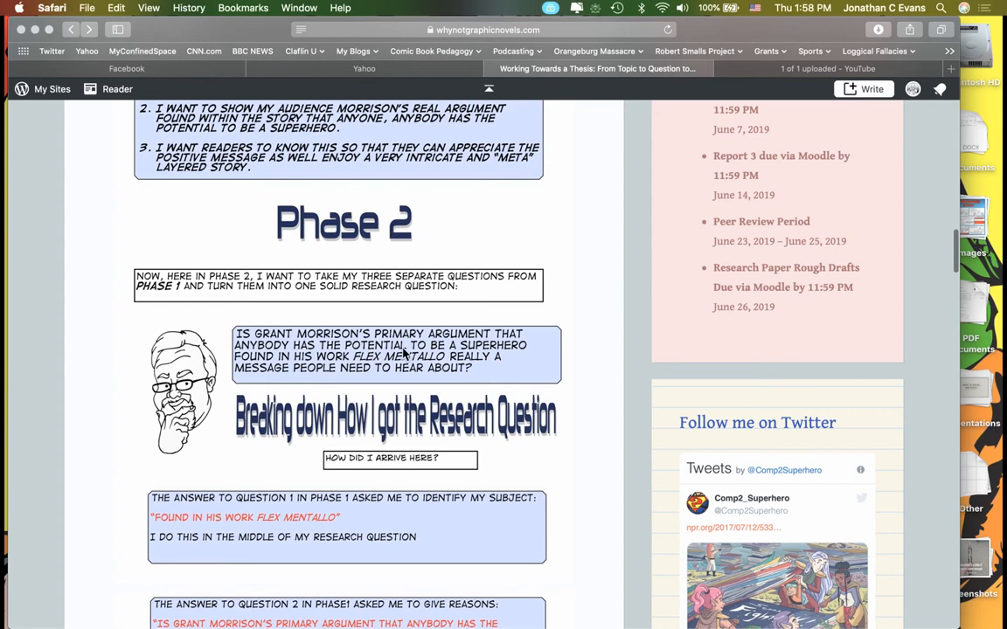
mouse_move(404, 353)
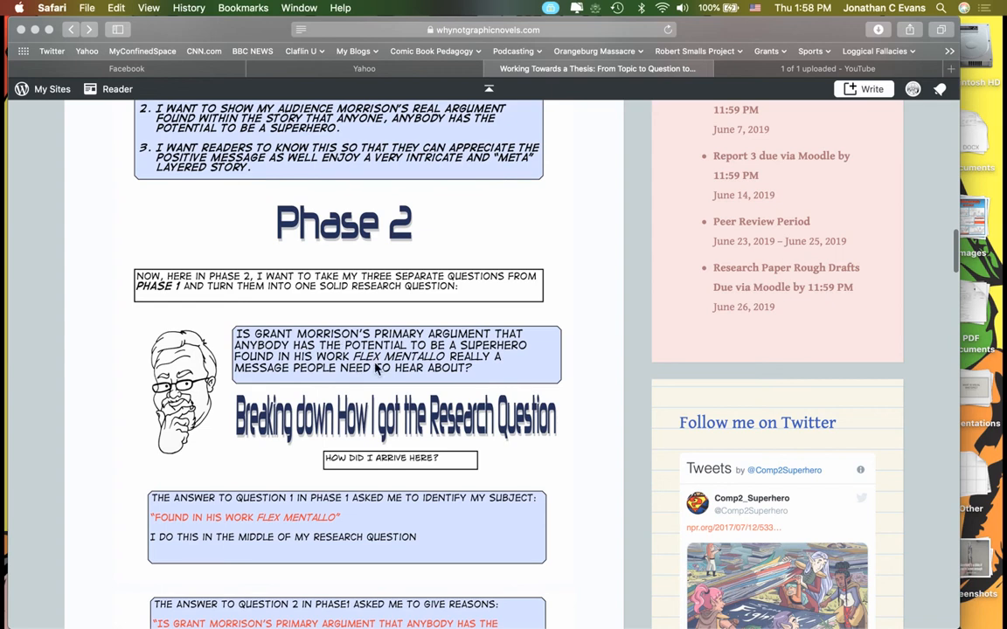
mouse_move(447, 401)
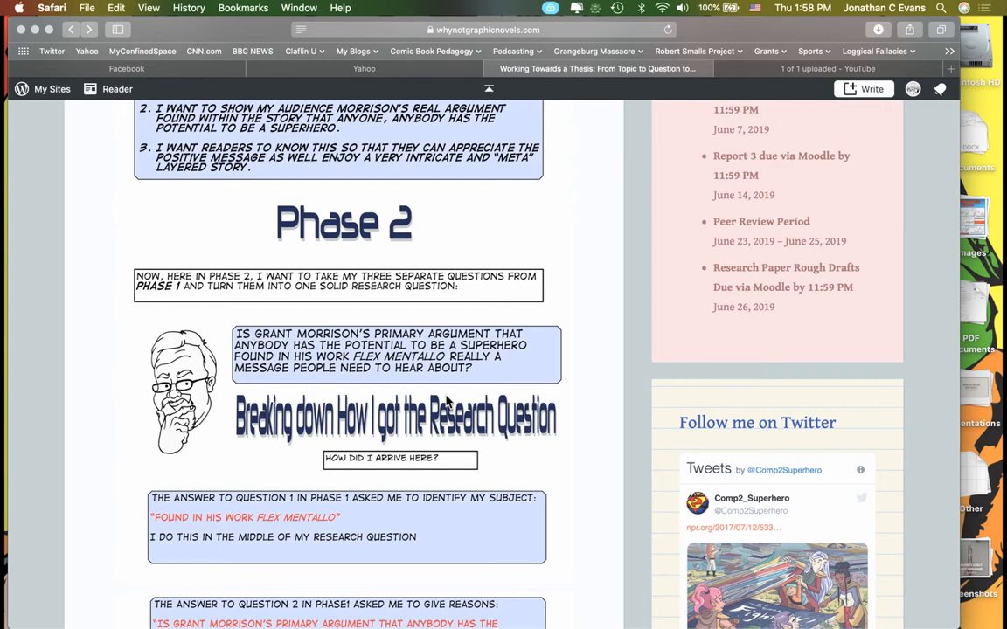
scroll(down, 3)
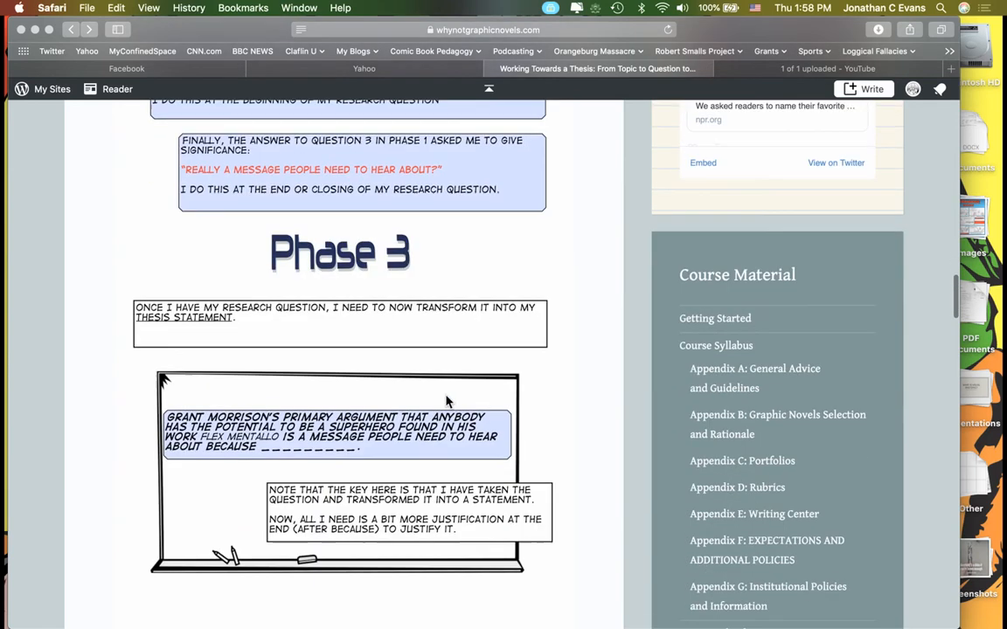
Scroll below the Phase 3 draft to the reasoning panel filling the 'because' blank.
scroll(down, 3)
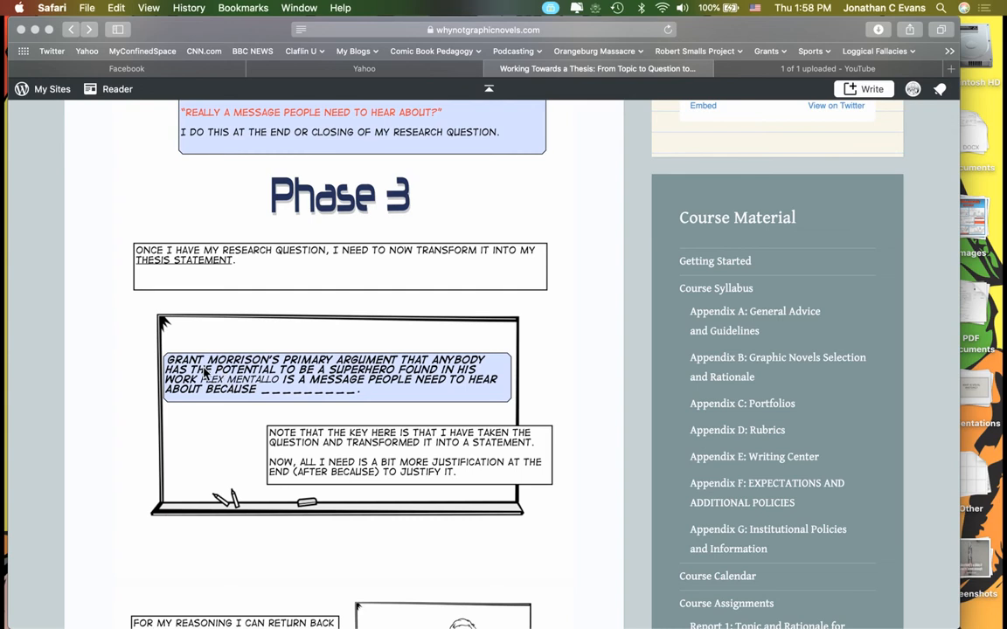
mouse_move(357, 381)
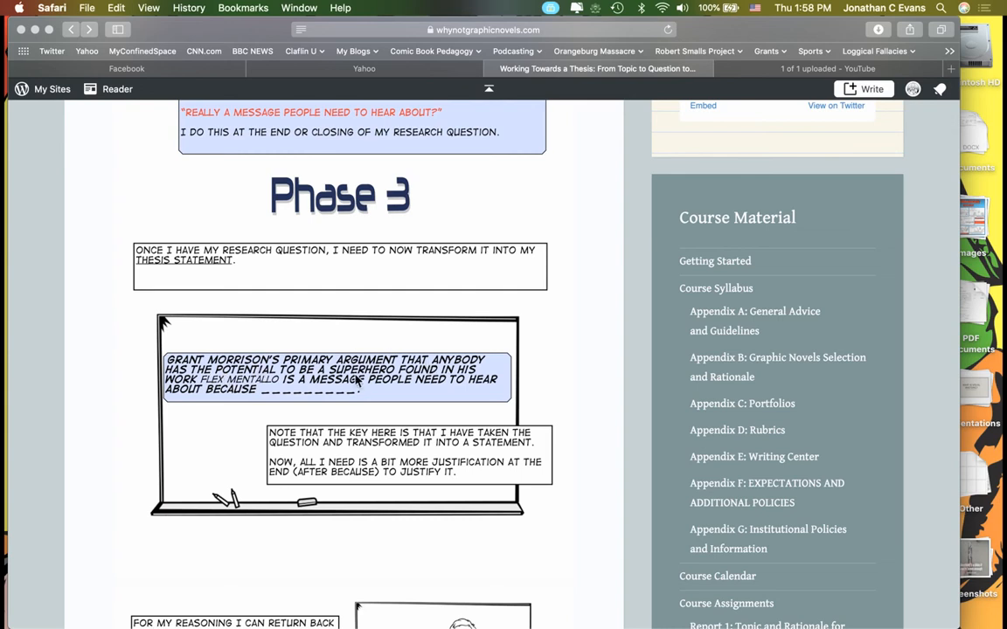
mouse_move(321, 395)
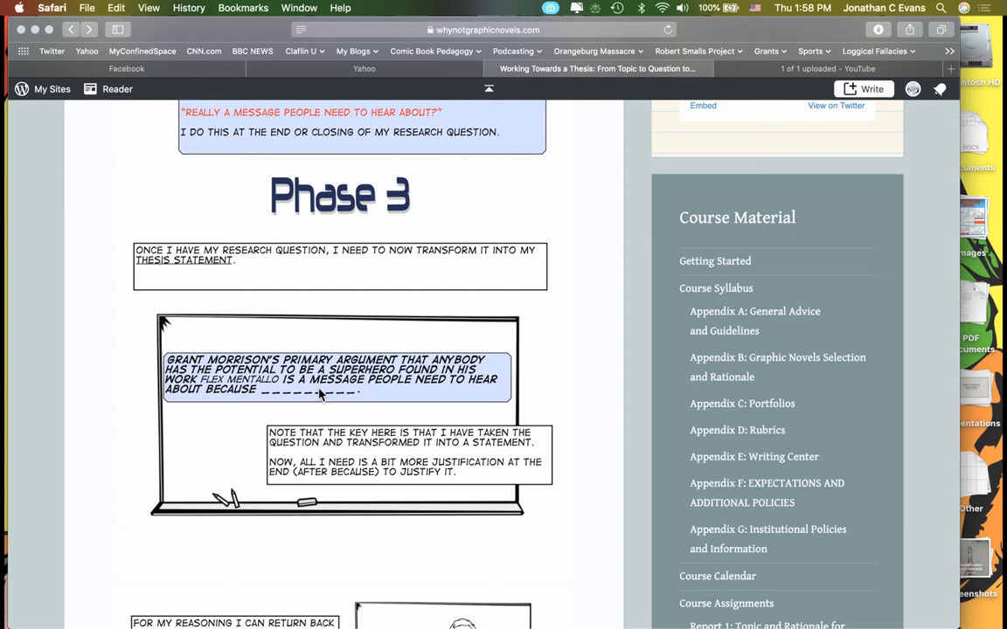
mouse_move(306, 392)
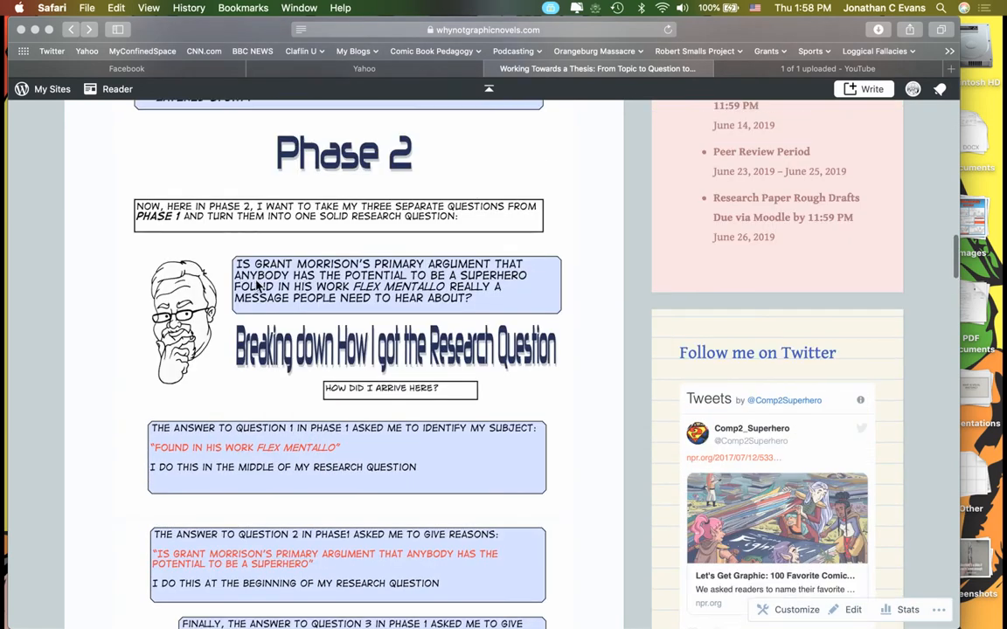
mouse_move(437, 305)
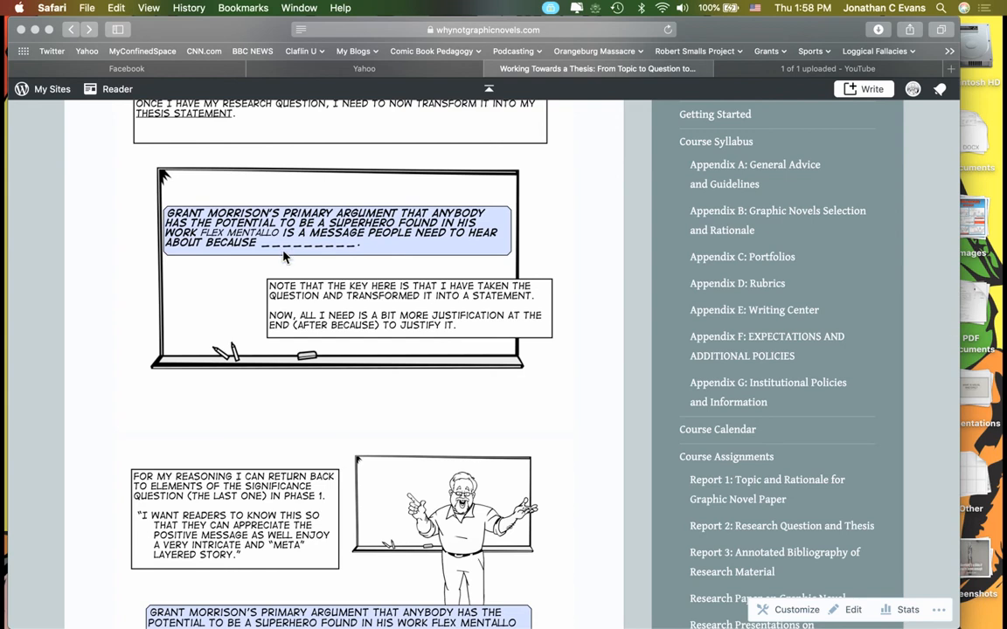
mouse_move(225, 238)
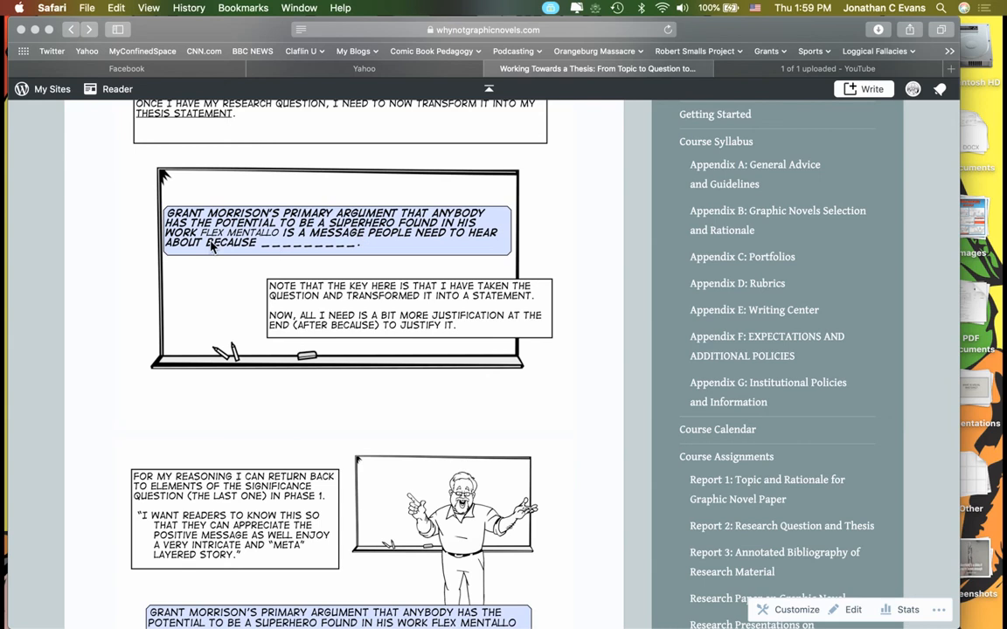
scroll(down, 3)
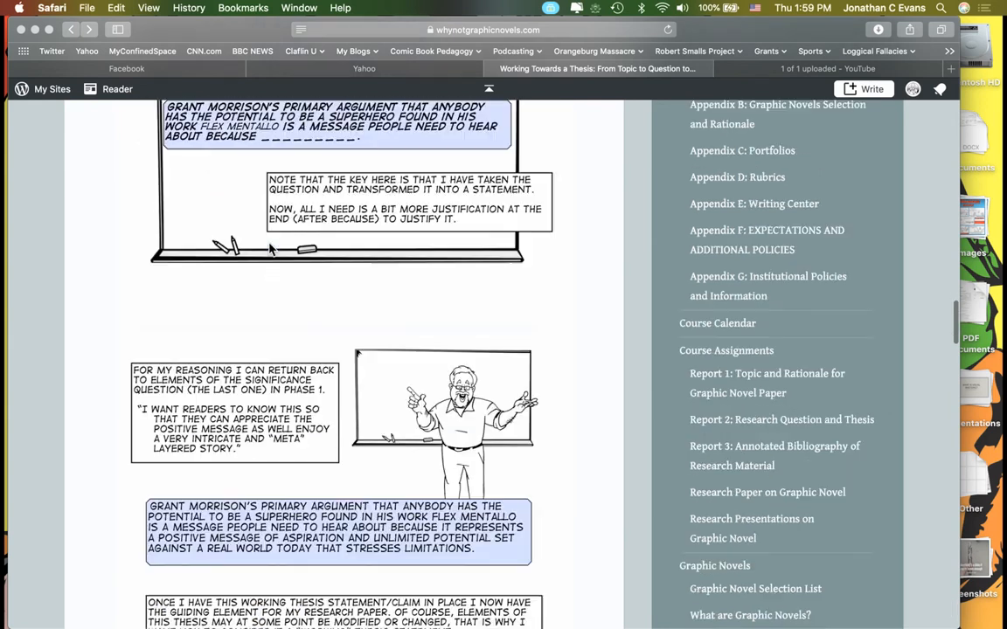
scroll(down, 3)
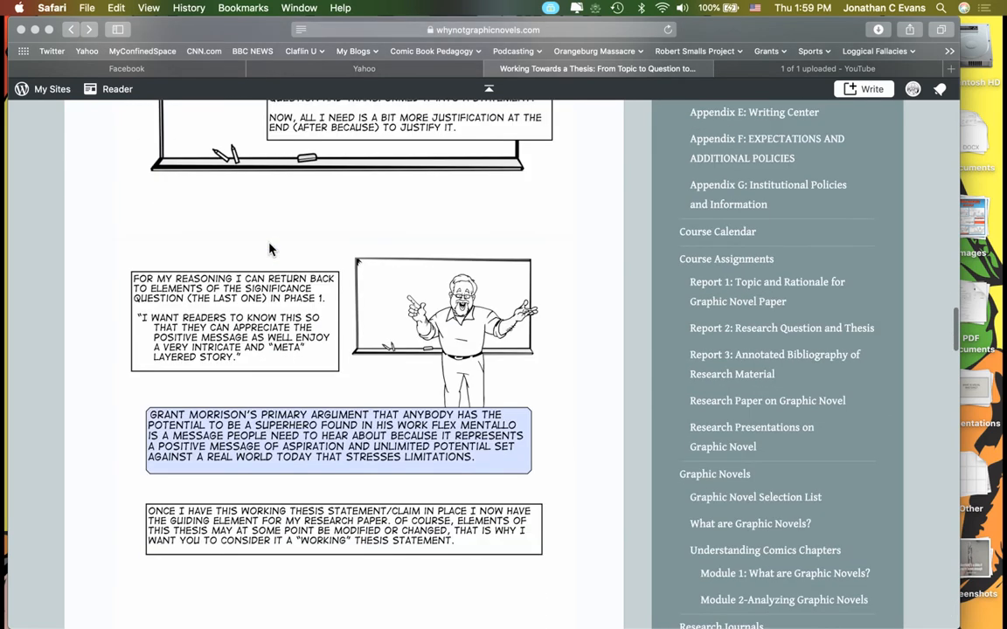
scroll(down, 3)
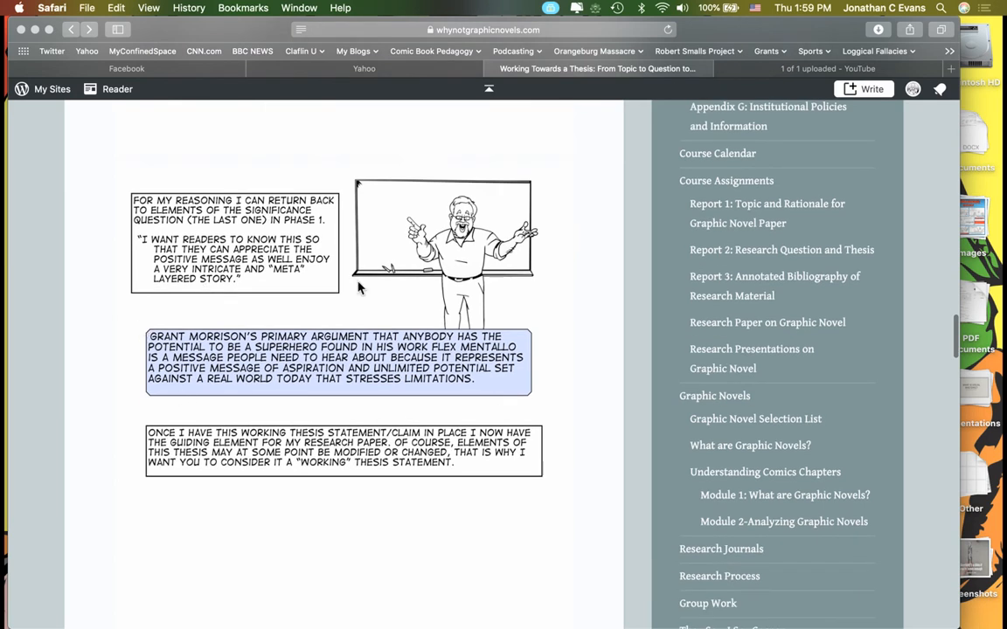
mouse_move(129, 305)
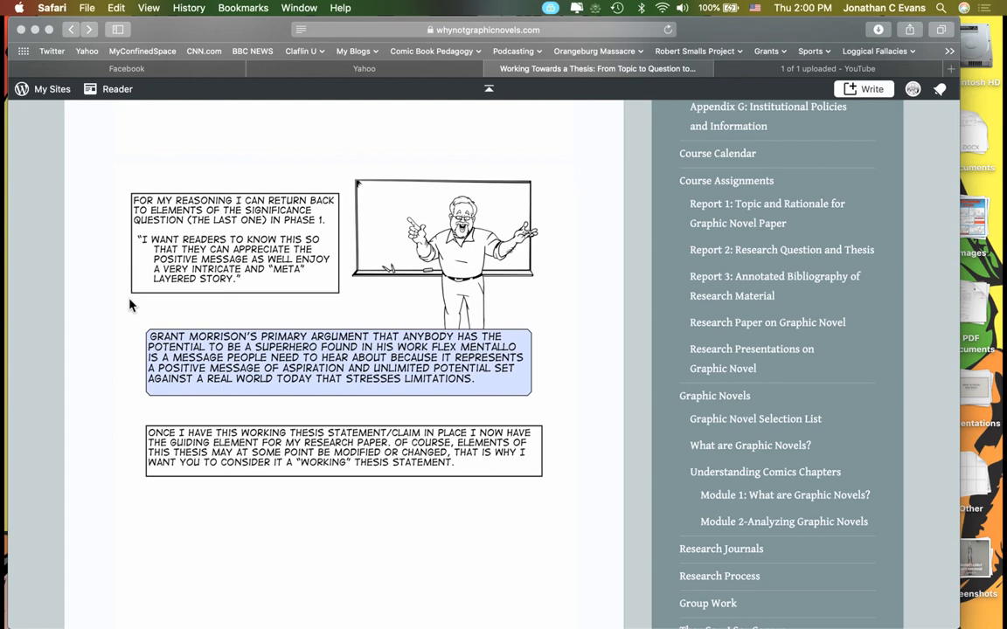
mouse_move(224, 353)
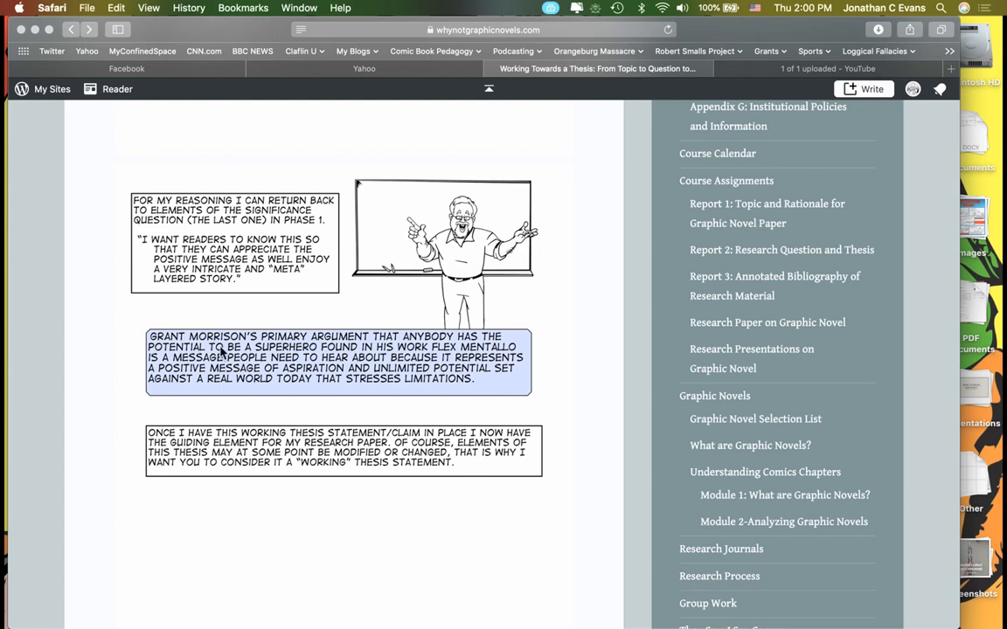
mouse_move(313, 348)
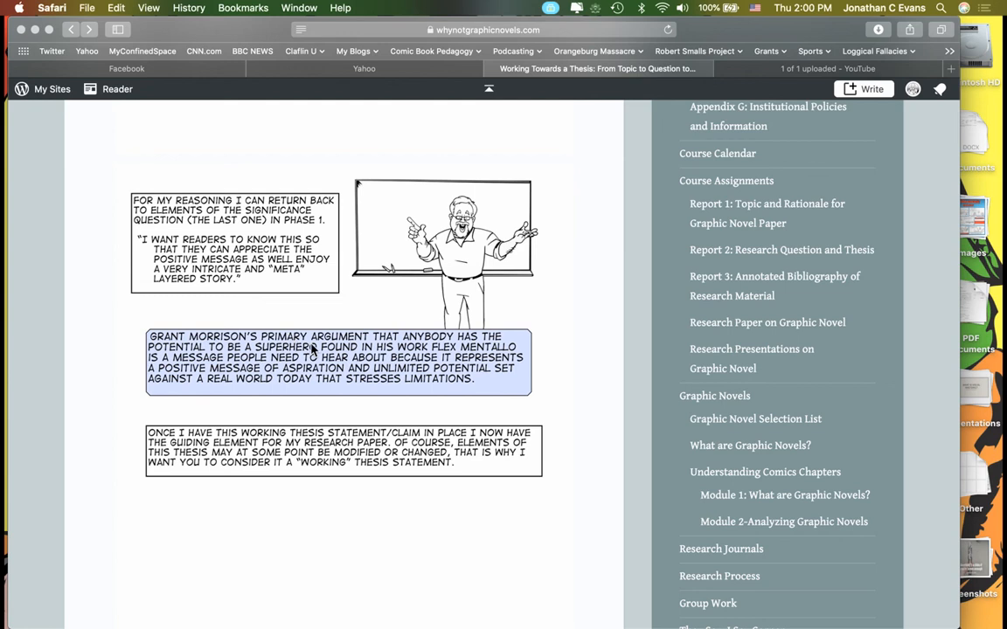
mouse_move(328, 381)
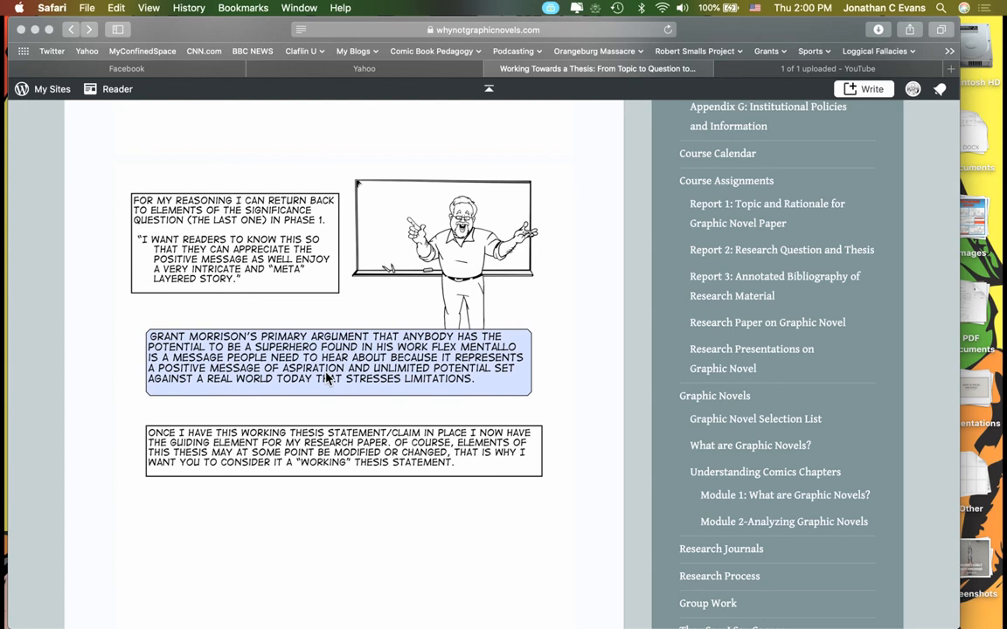
scroll(down, 3)
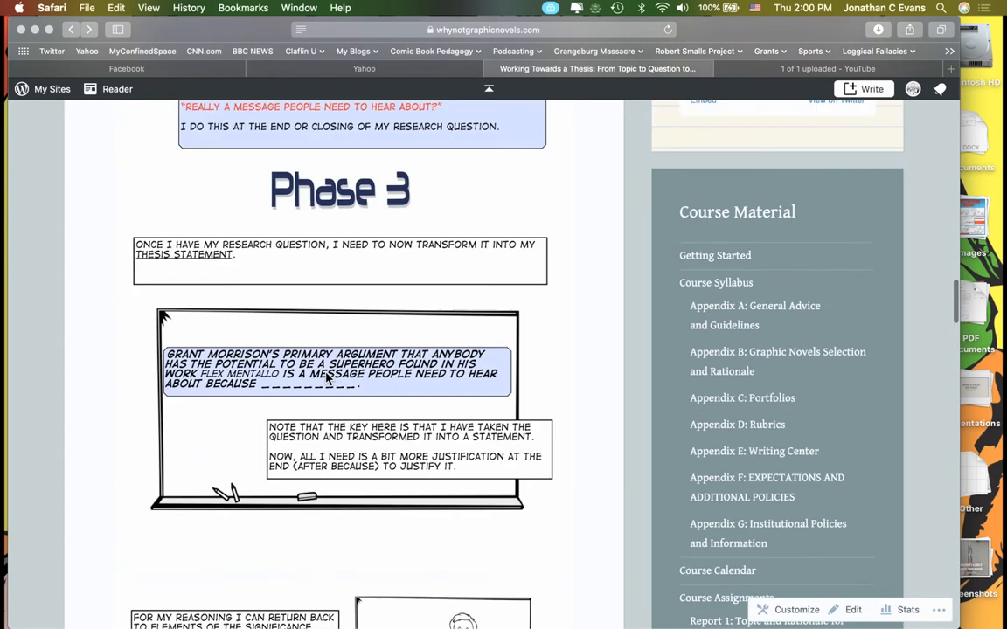